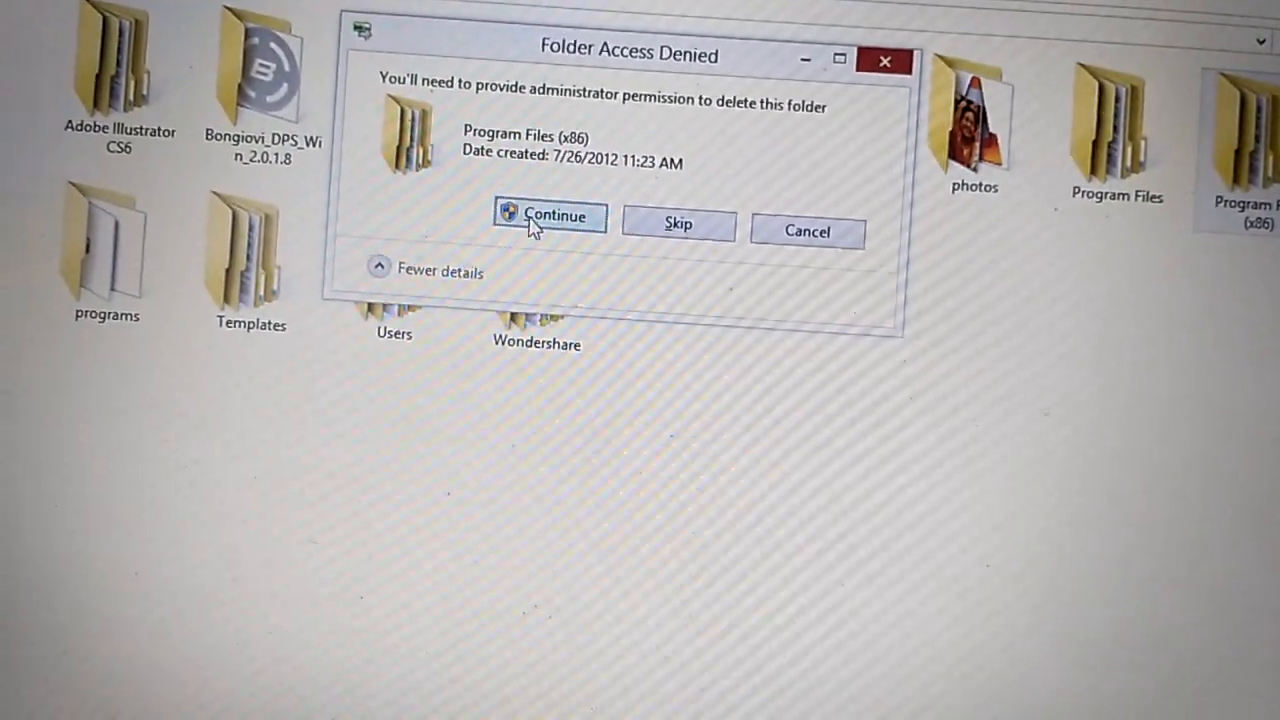
- Attempt to delete Program Files (x86) as administrator and dismiss the TrustedInstaller refusal
{"action": "left_click", "coordinate": [548, 216]}
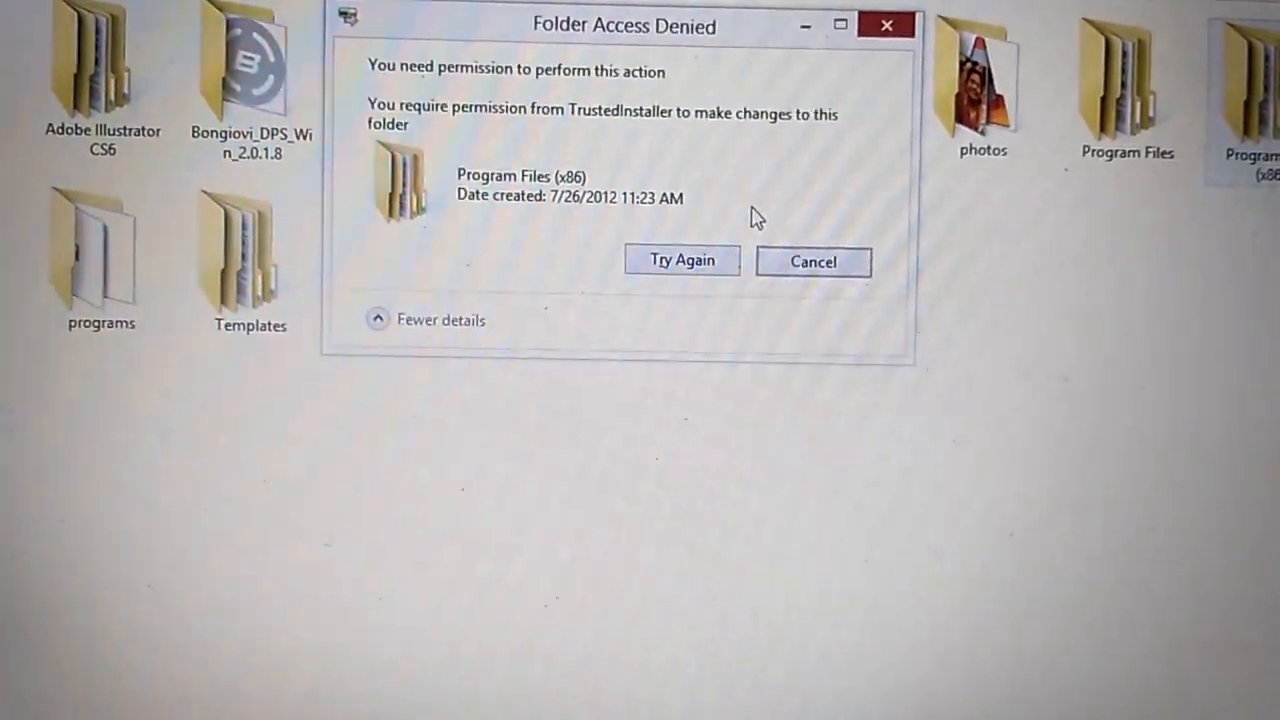
{"action": "left_click", "coordinate": [680, 260]}
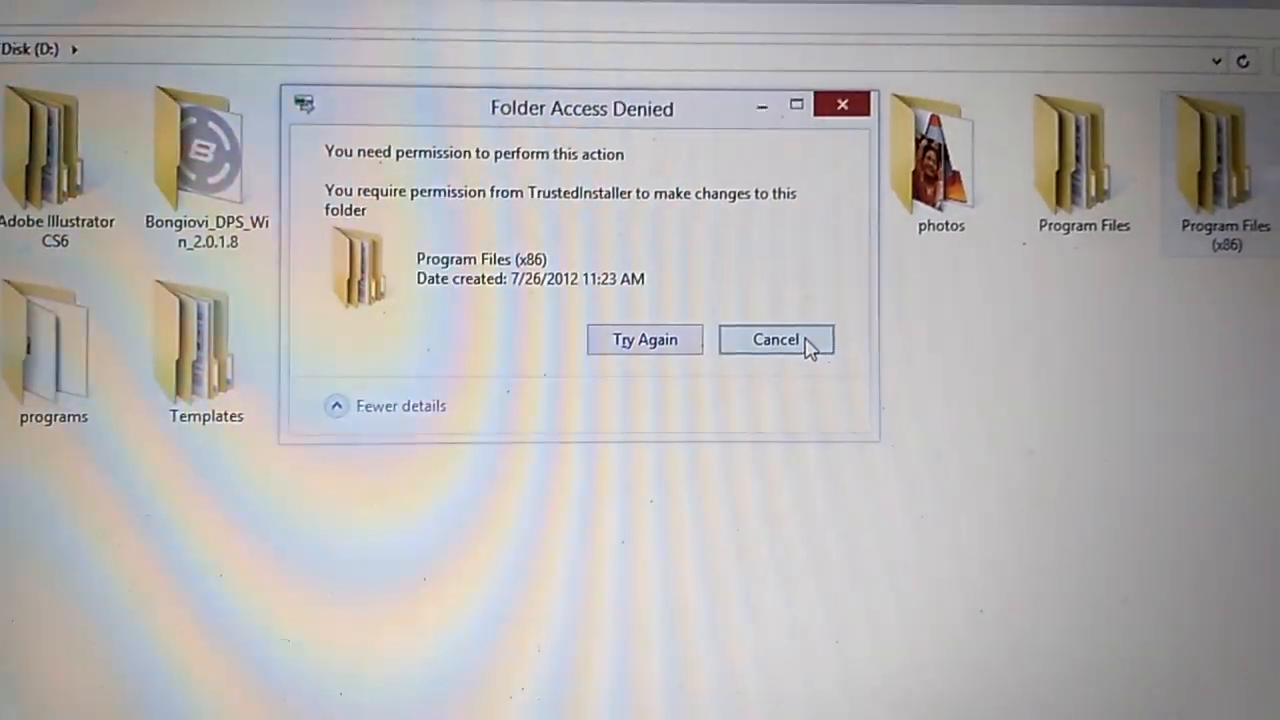
{"action": "left_click", "coordinate": [776, 340]}
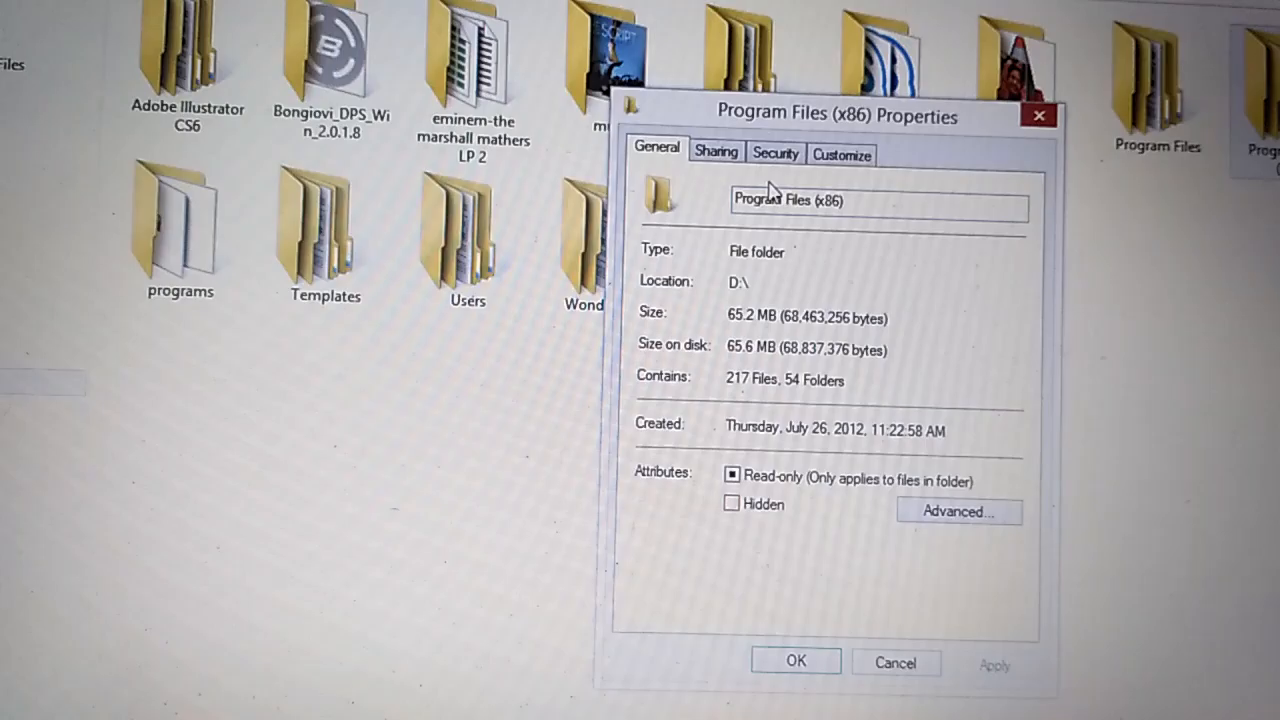
- Reach the folder's Security settings and its Advanced view showing TrustedInstaller as owner
{"action": "left_click", "coordinate": [776, 152]}
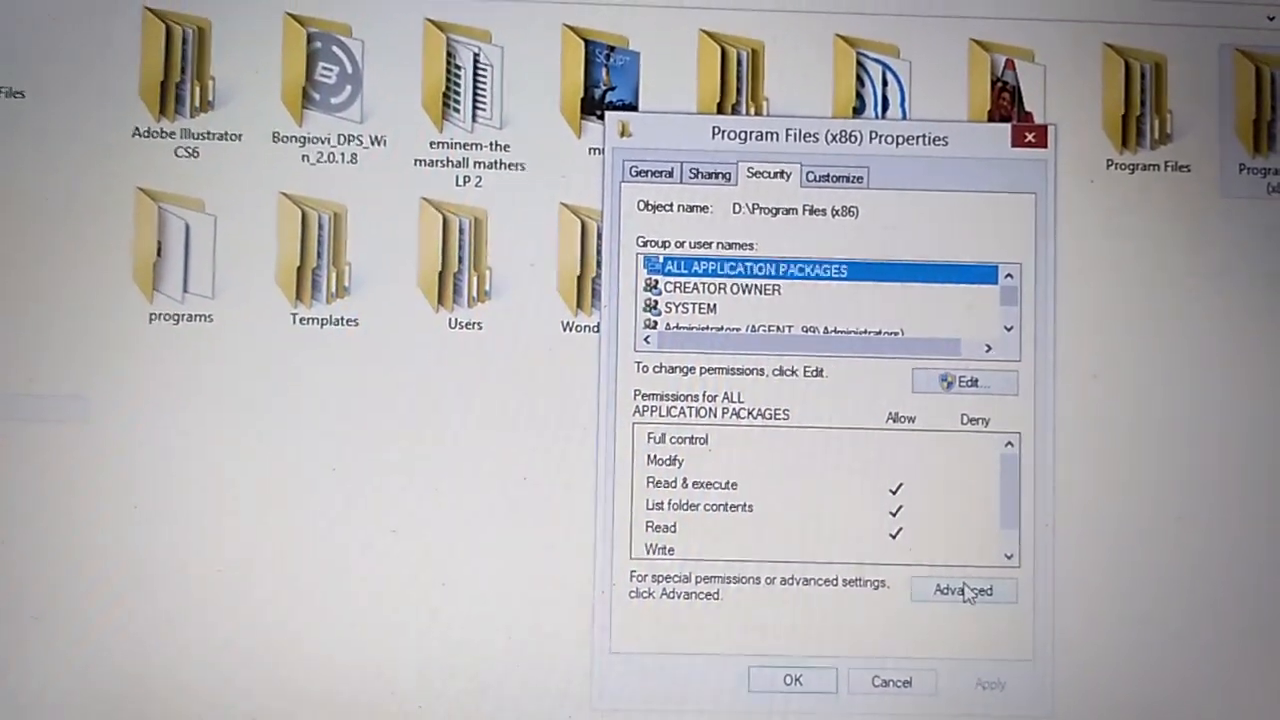
{"action": "left_click", "coordinate": [964, 590]}
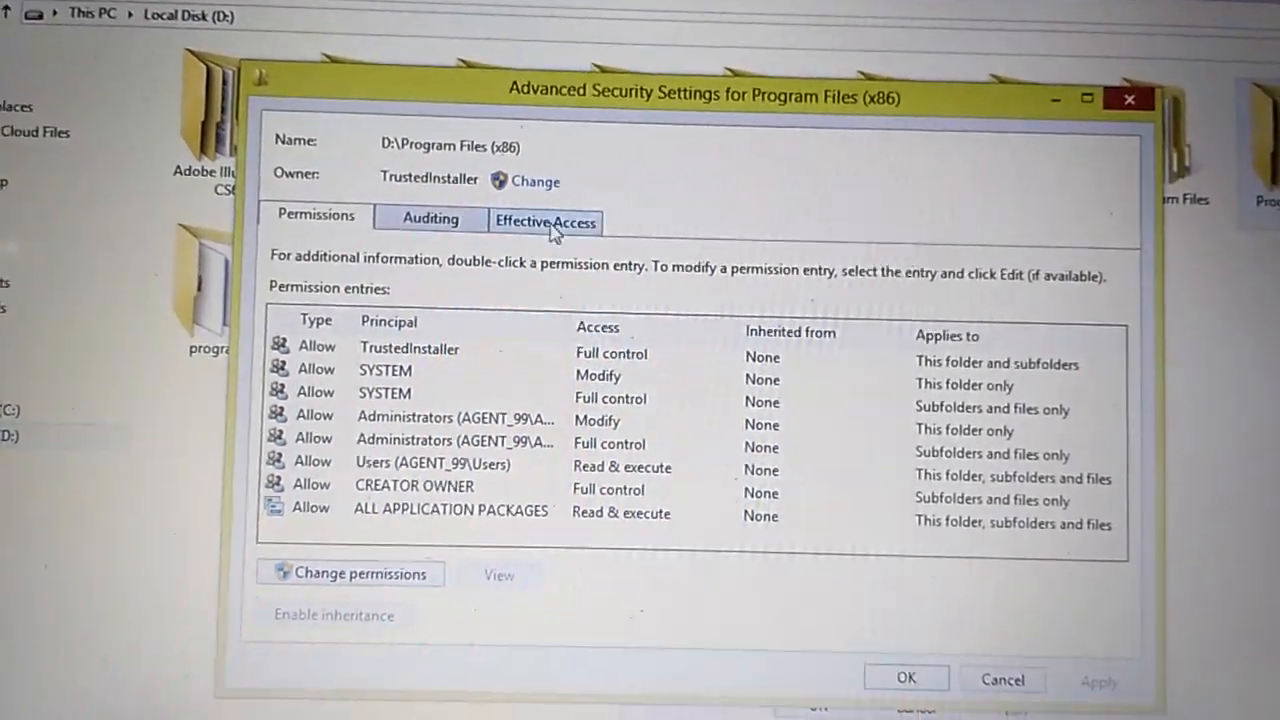
- Choose AGENT_99\Administrators from the full user and group list as the folder's new owner
{"action": "left_click", "coordinate": [532, 180]}
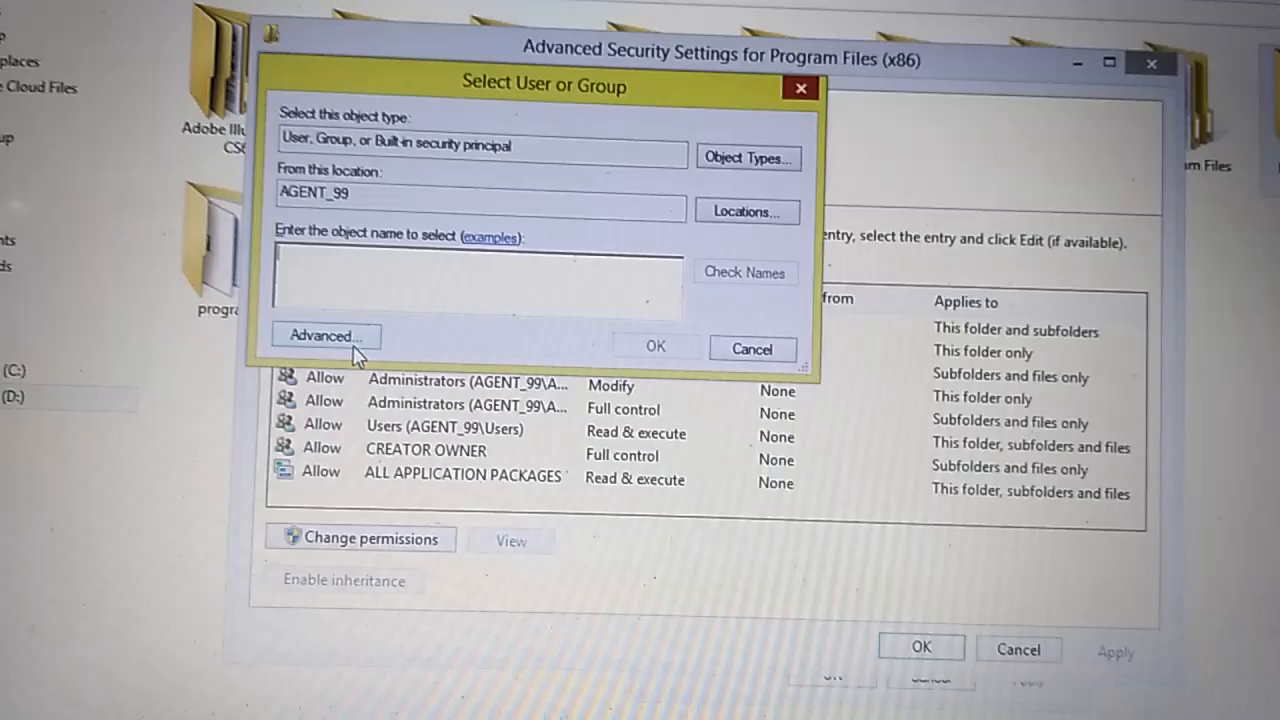
{"action": "left_click", "coordinate": [324, 336]}
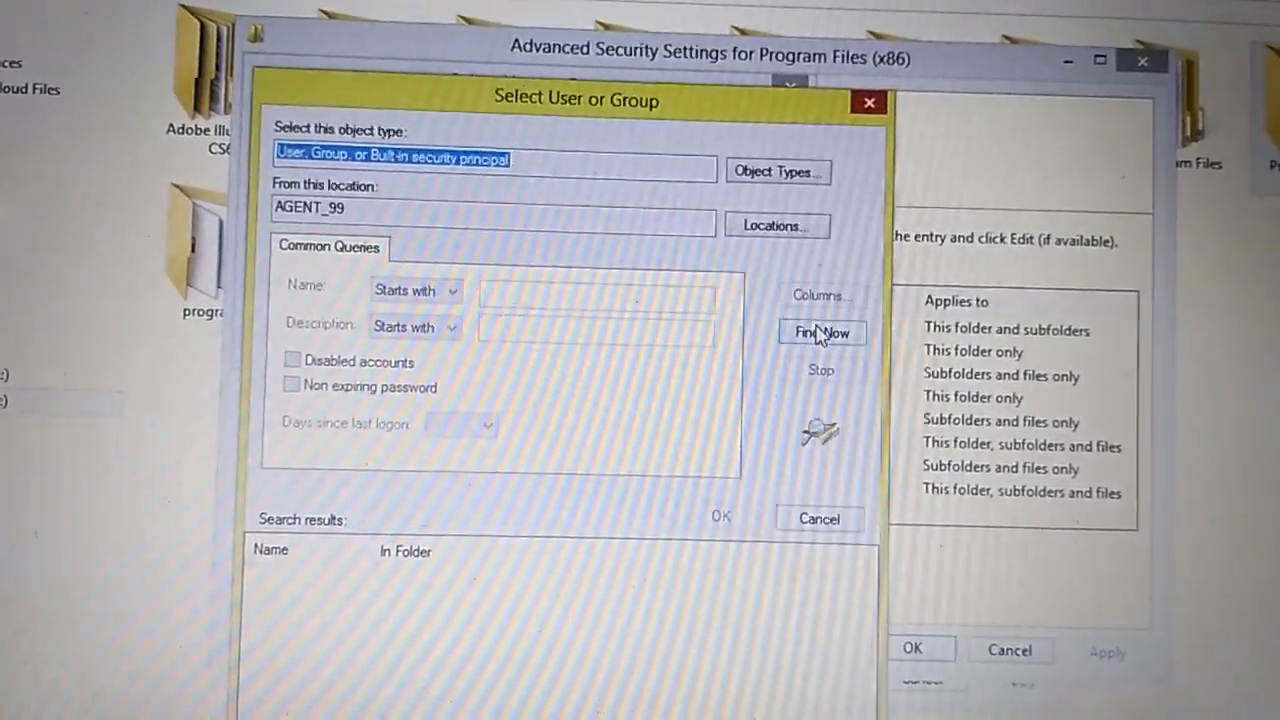
{"action": "left_click", "coordinate": [822, 332]}
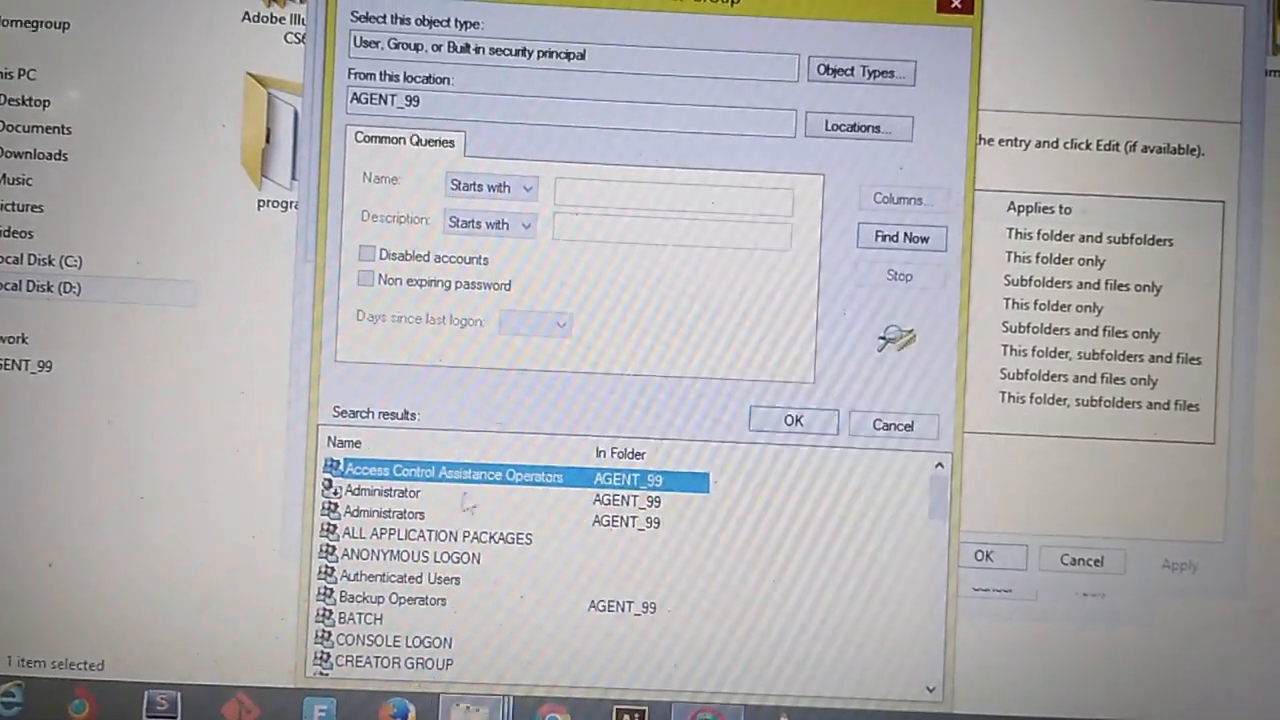
{"action": "left_click", "coordinate": [400, 516]}
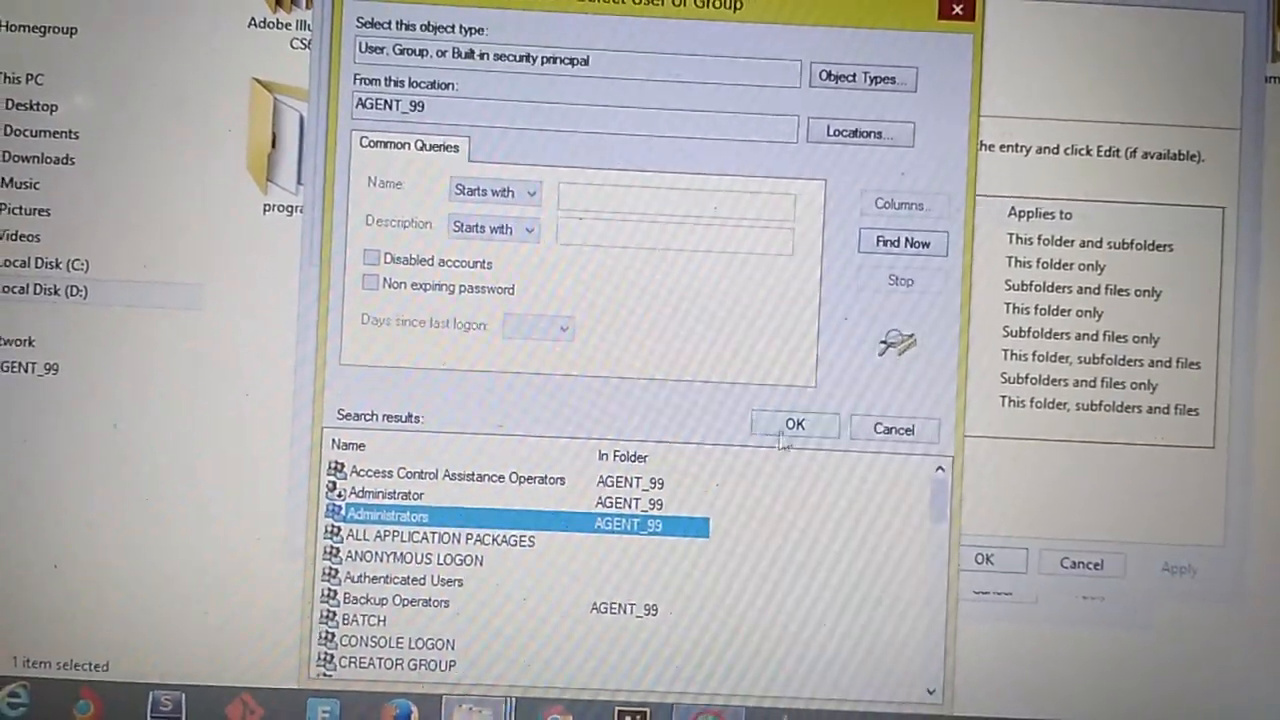
{"action": "left_click", "coordinate": [794, 424]}
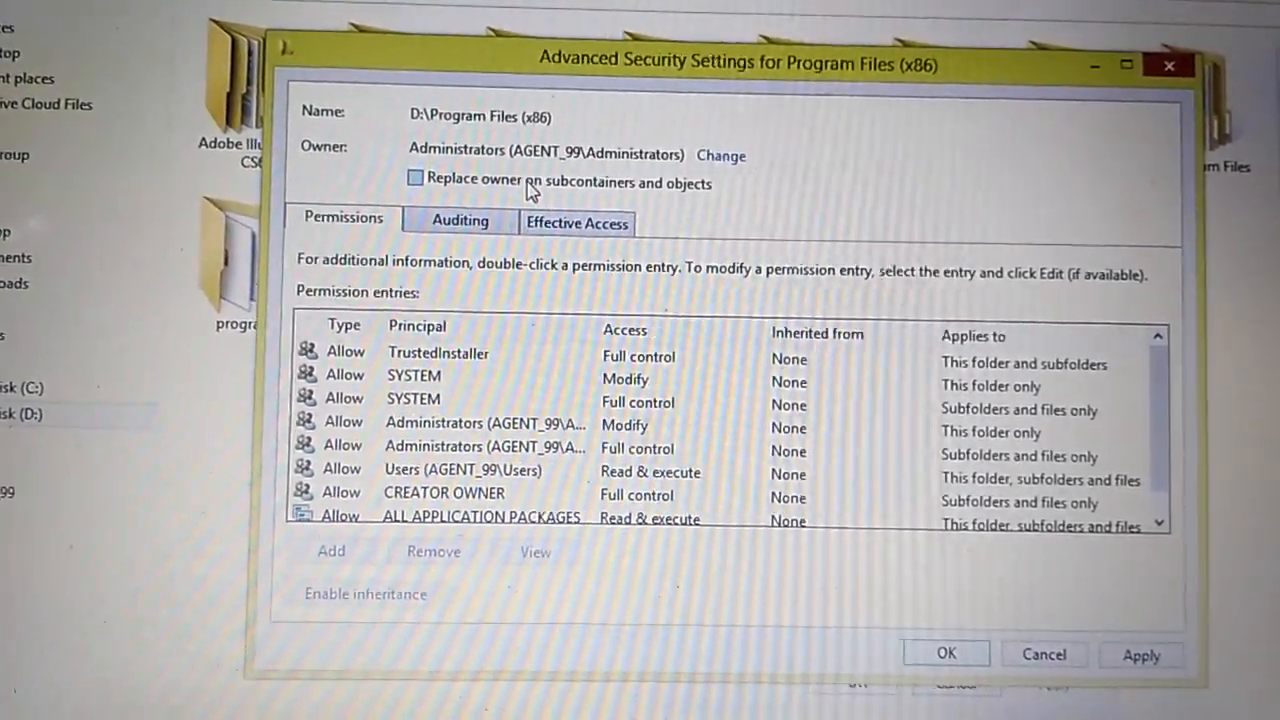
- Replace owner on subcontainers and objects, then confirm and close the security and Properties windows
{"action": "left_click", "coordinate": [414, 178]}
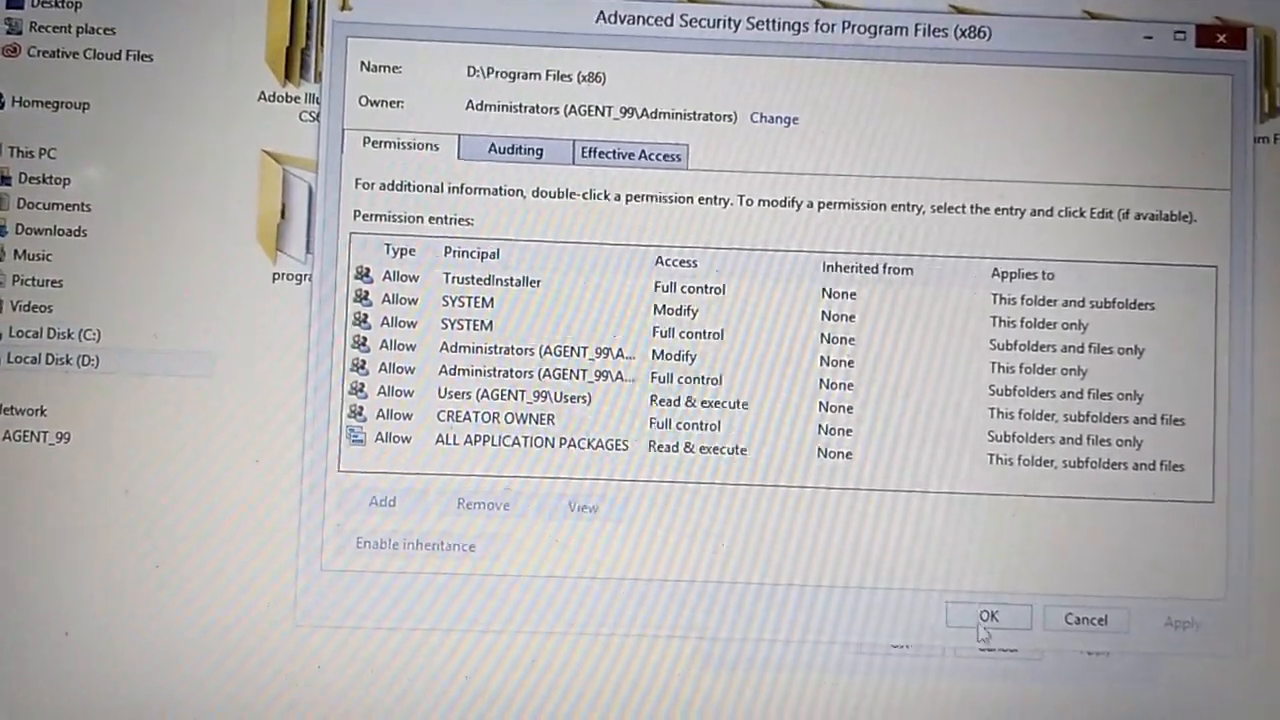
{"action": "left_click", "coordinate": [988, 616]}
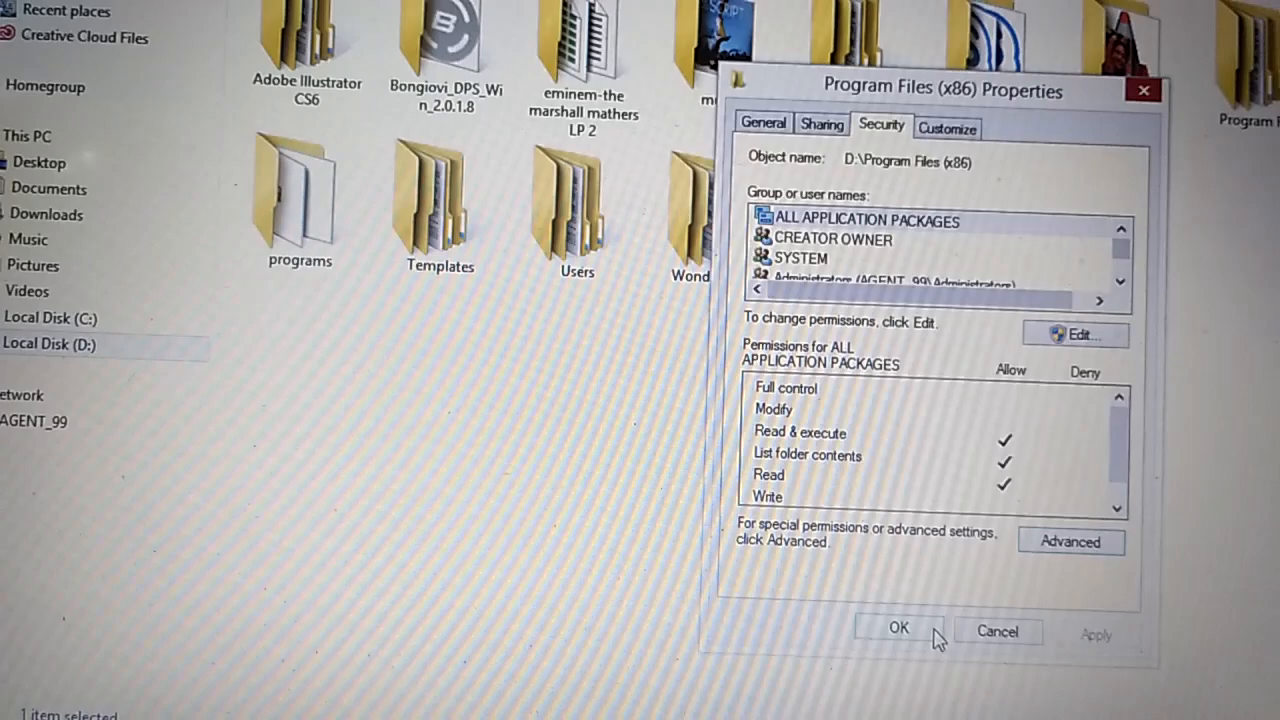
{"action": "left_click", "coordinate": [896, 628]}
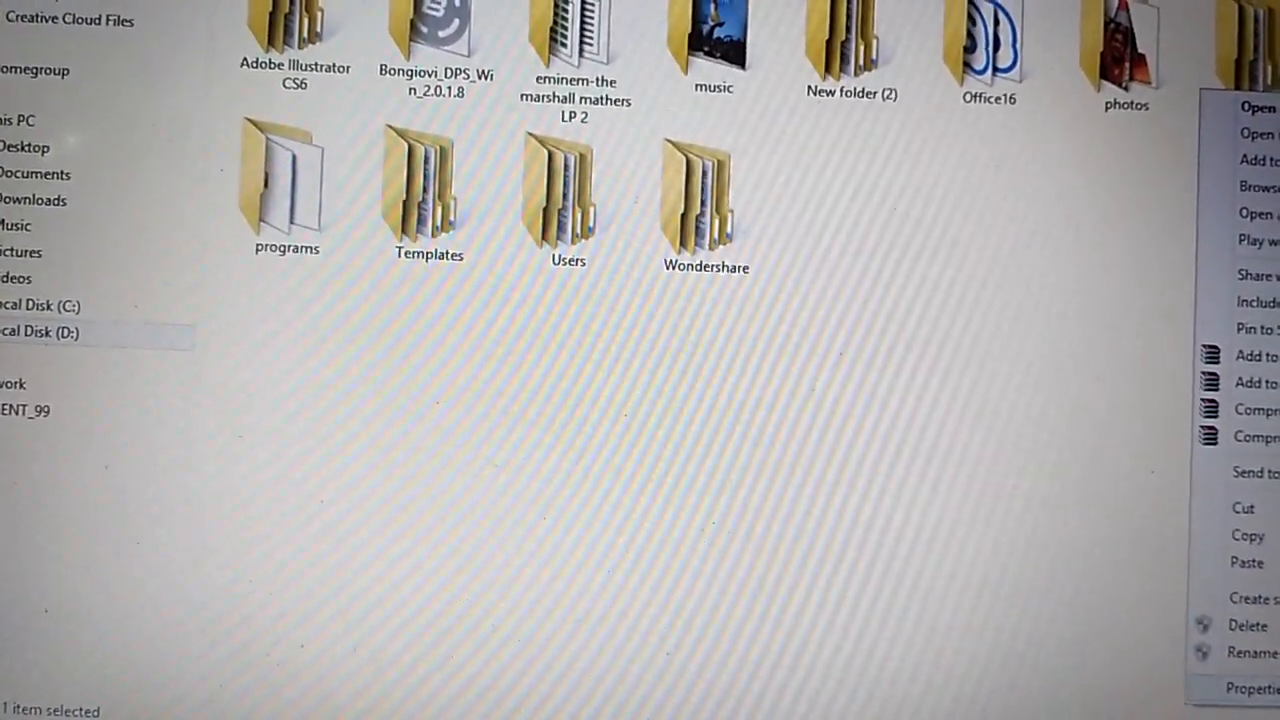
- Reopen Program Files (x86) Properties, Security, Advanced and enable Change permissions
{"action": "left_click", "coordinate": [1258, 688]}
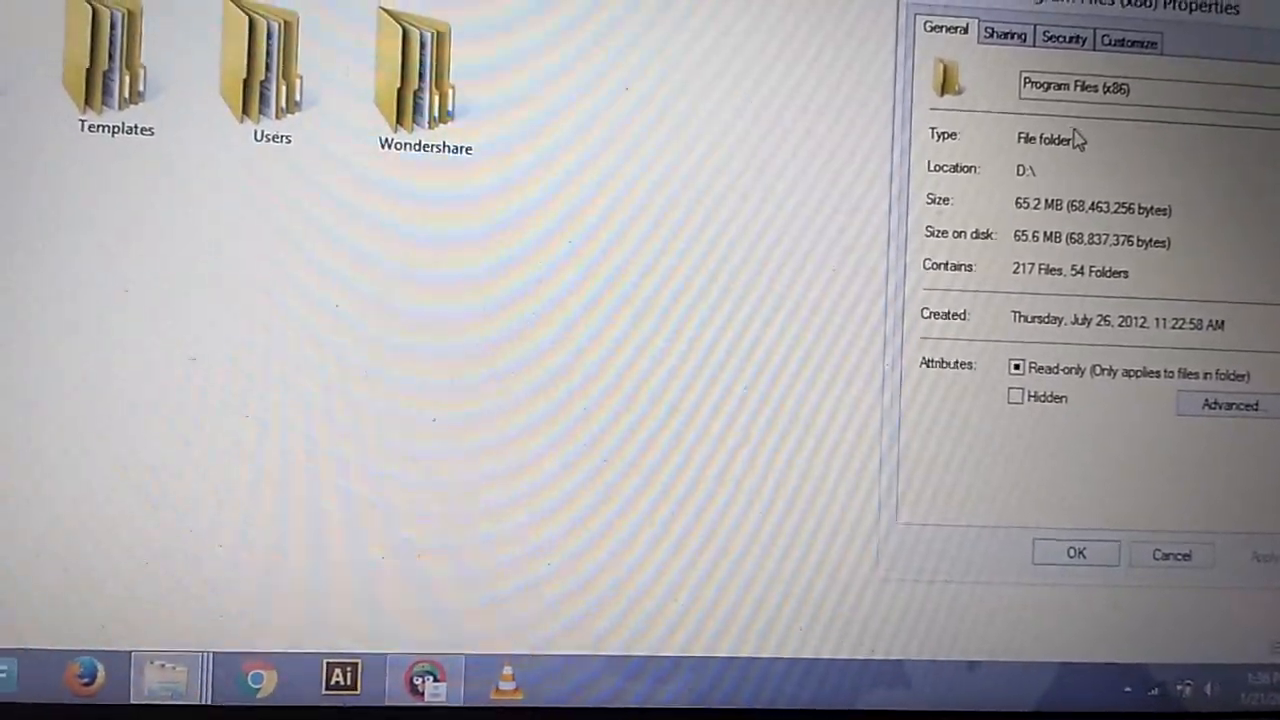
{"action": "left_click", "coordinate": [1064, 38]}
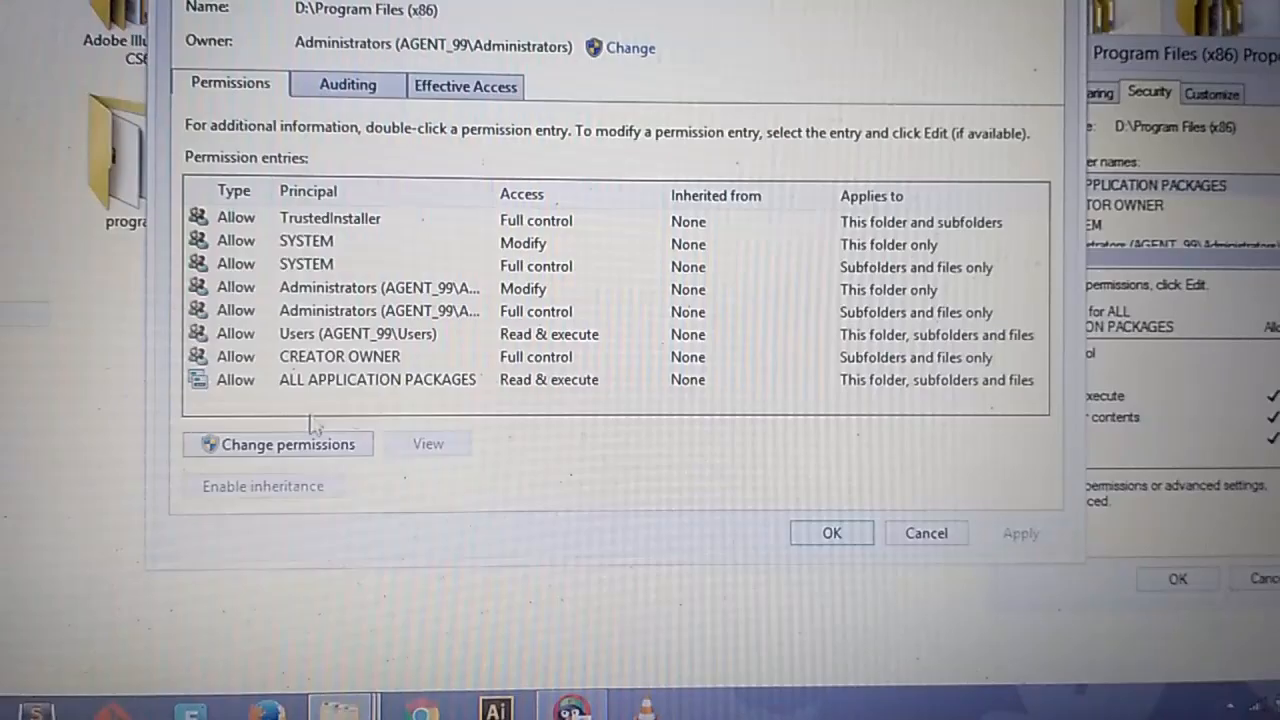
{"action": "left_click", "coordinate": [276, 444]}
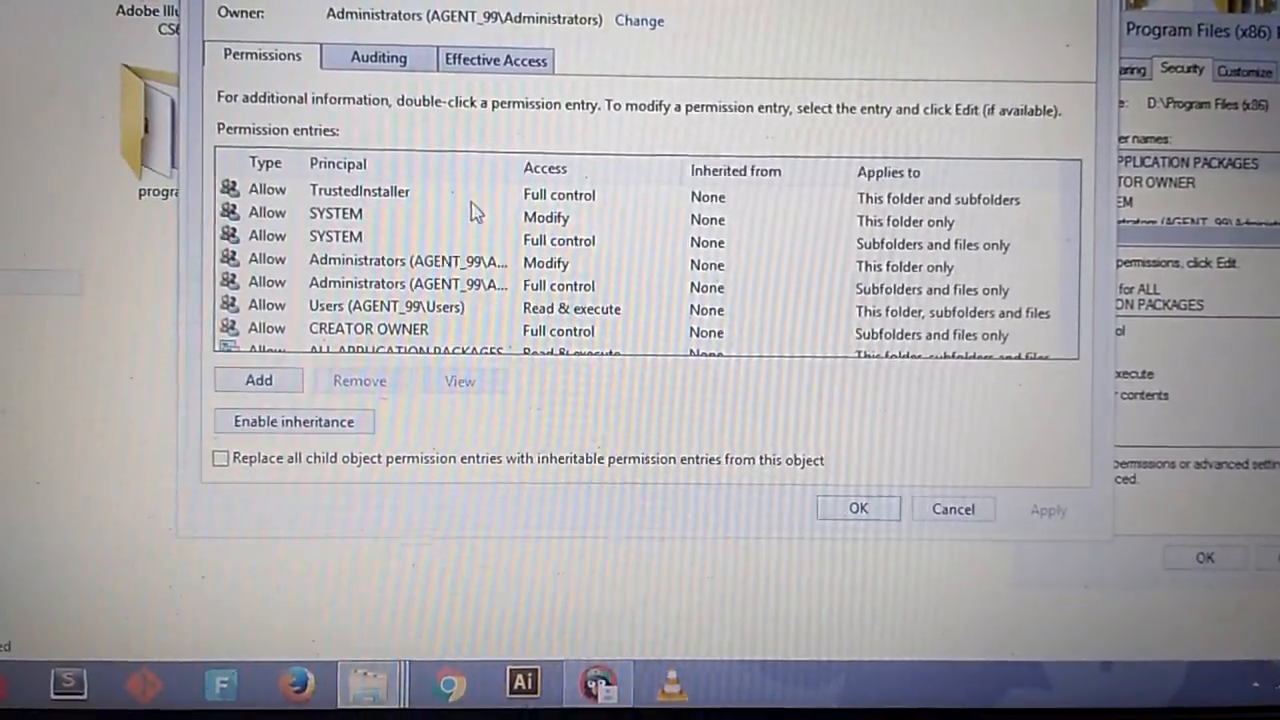
- Uncheck Full control, Modify and Write on the TrustedInstaller entry, leaving read-only access
{"action": "left_click", "coordinate": [360, 190]}
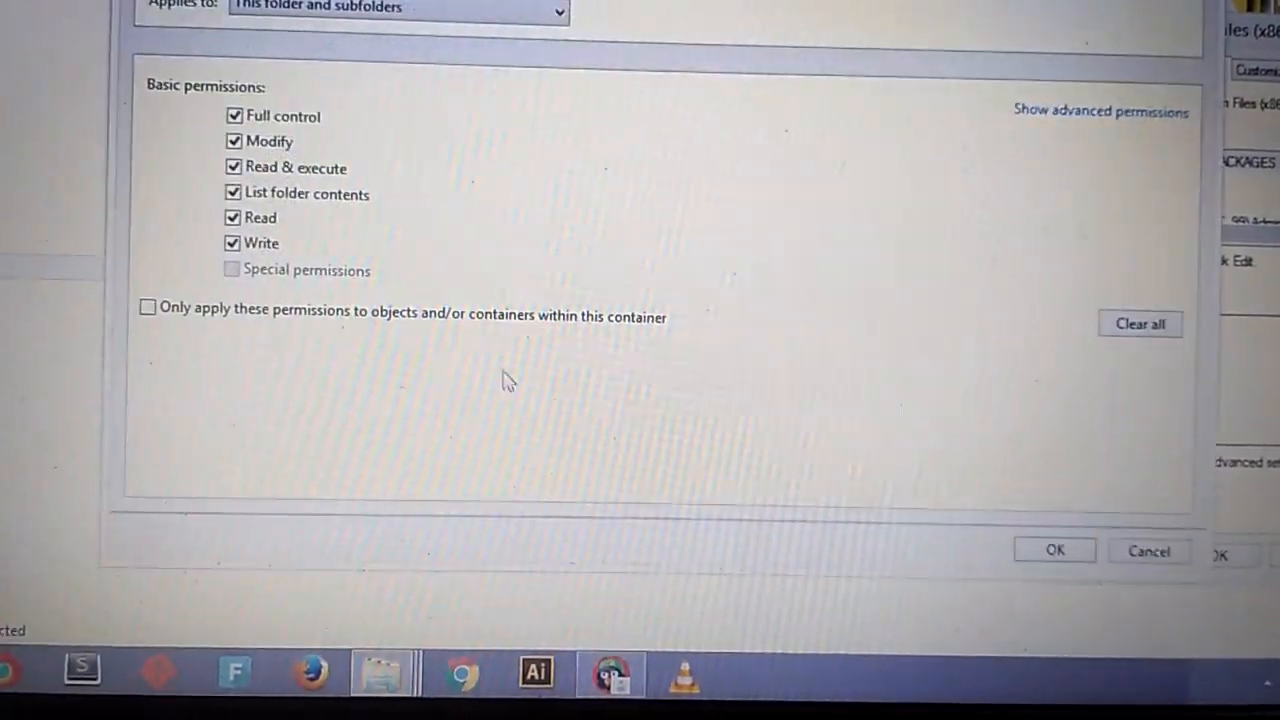
{"action": "left_click", "coordinate": [232, 114]}
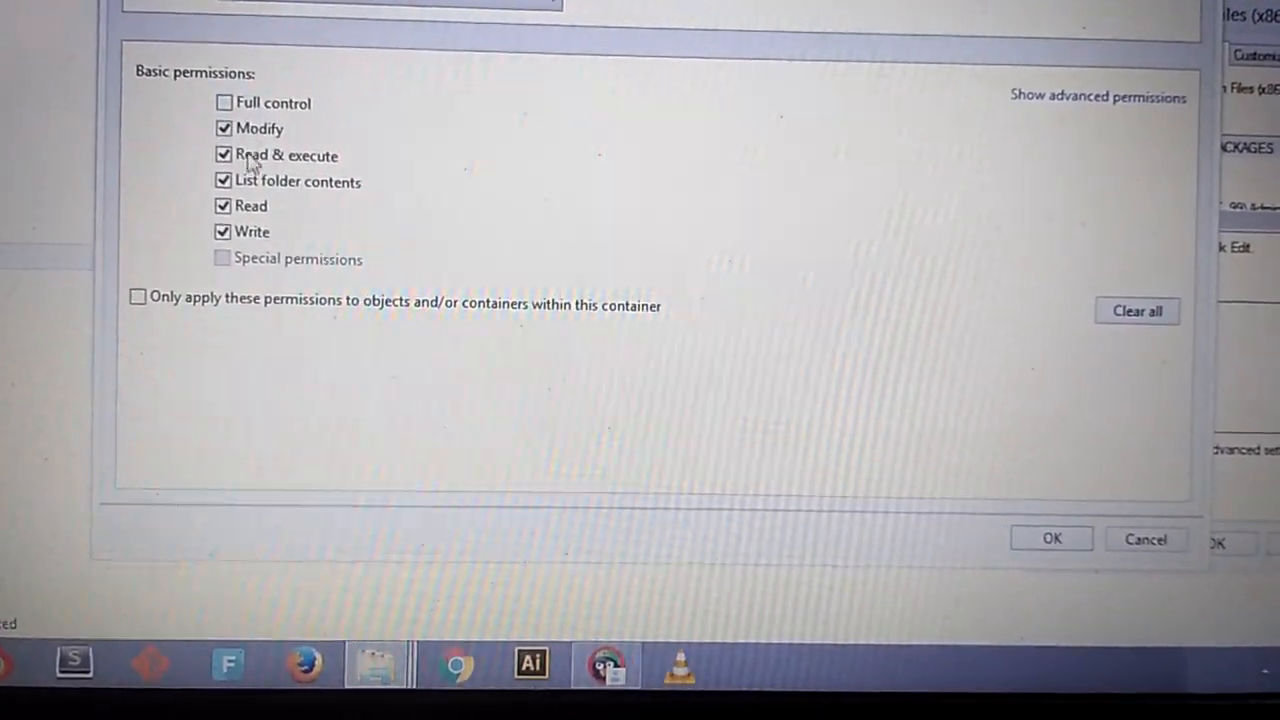
{"action": "left_click", "coordinate": [224, 128]}
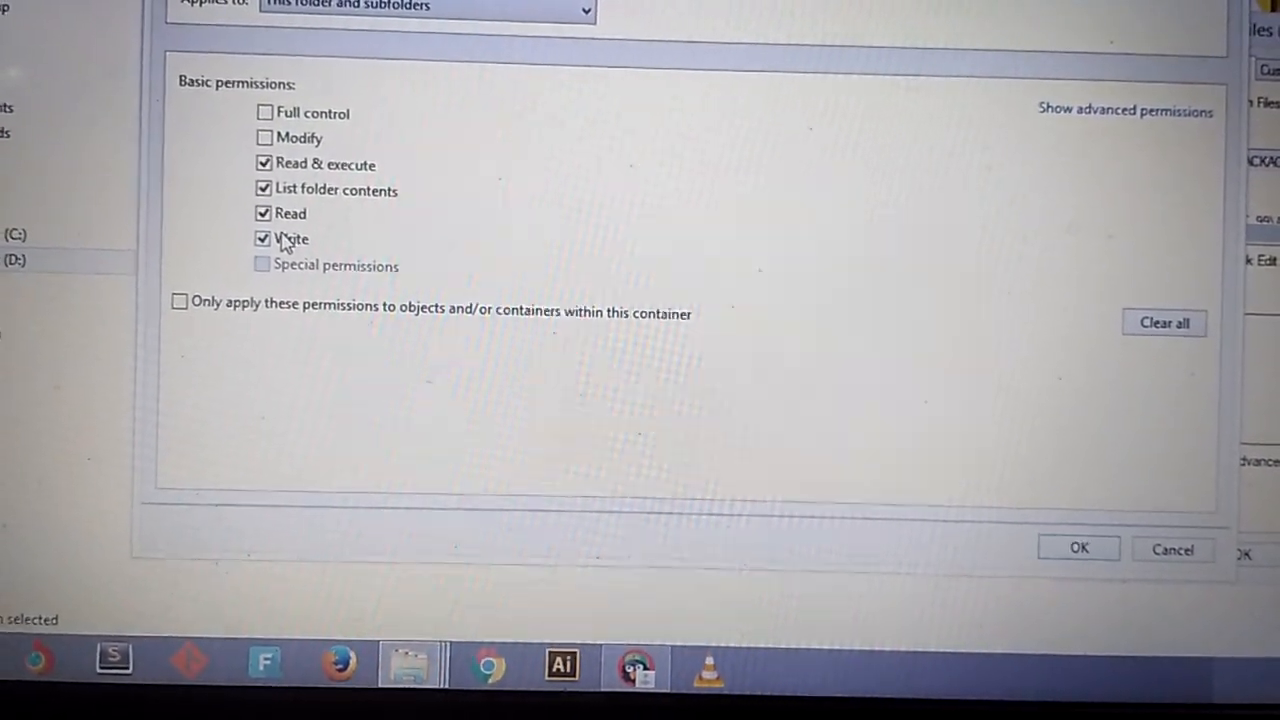
{"action": "left_click", "coordinate": [264, 240]}
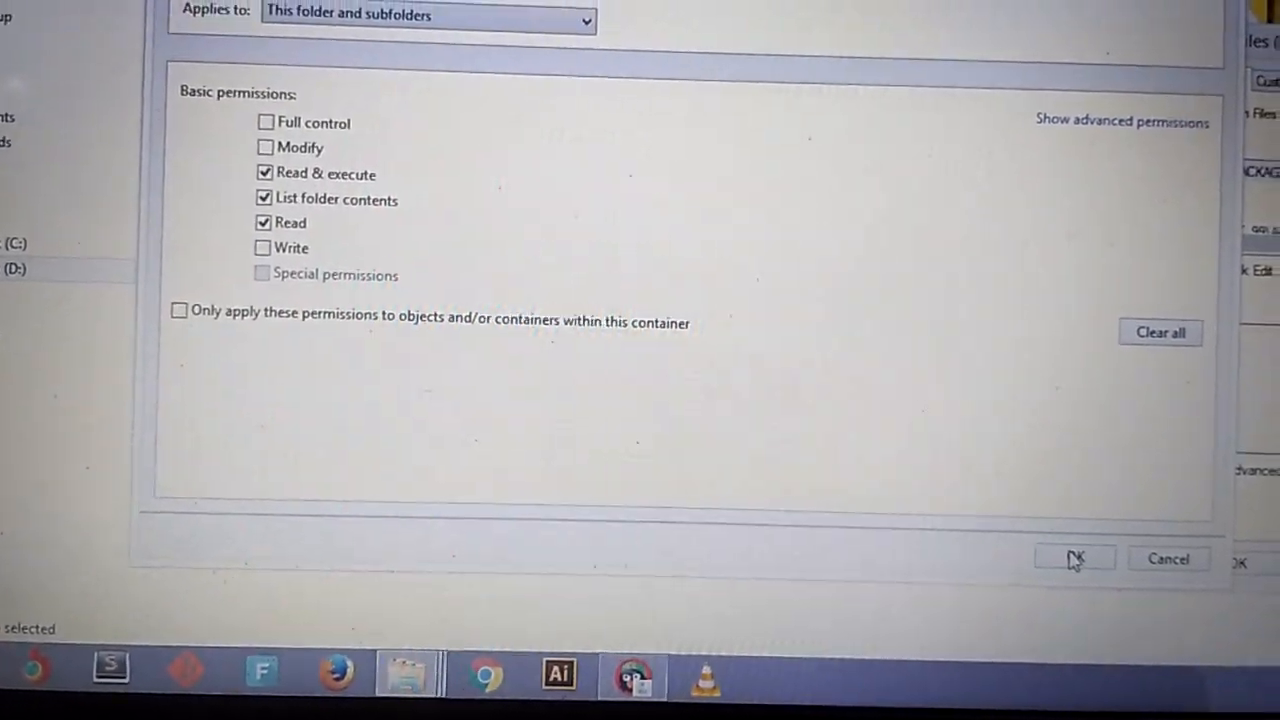
{"action": "left_click", "coordinate": [1074, 558]}
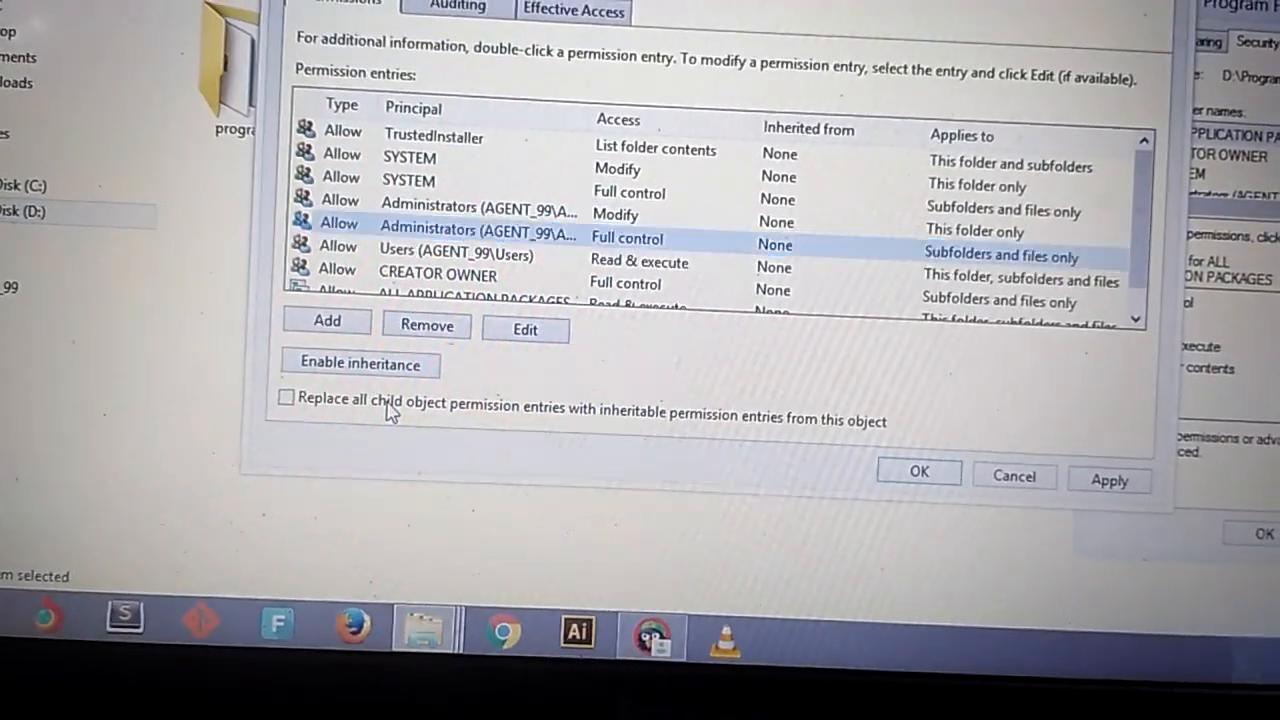
- Replace all child object permission entries with the reduced set, apply, and close the window
{"action": "left_click", "coordinate": [286, 396]}
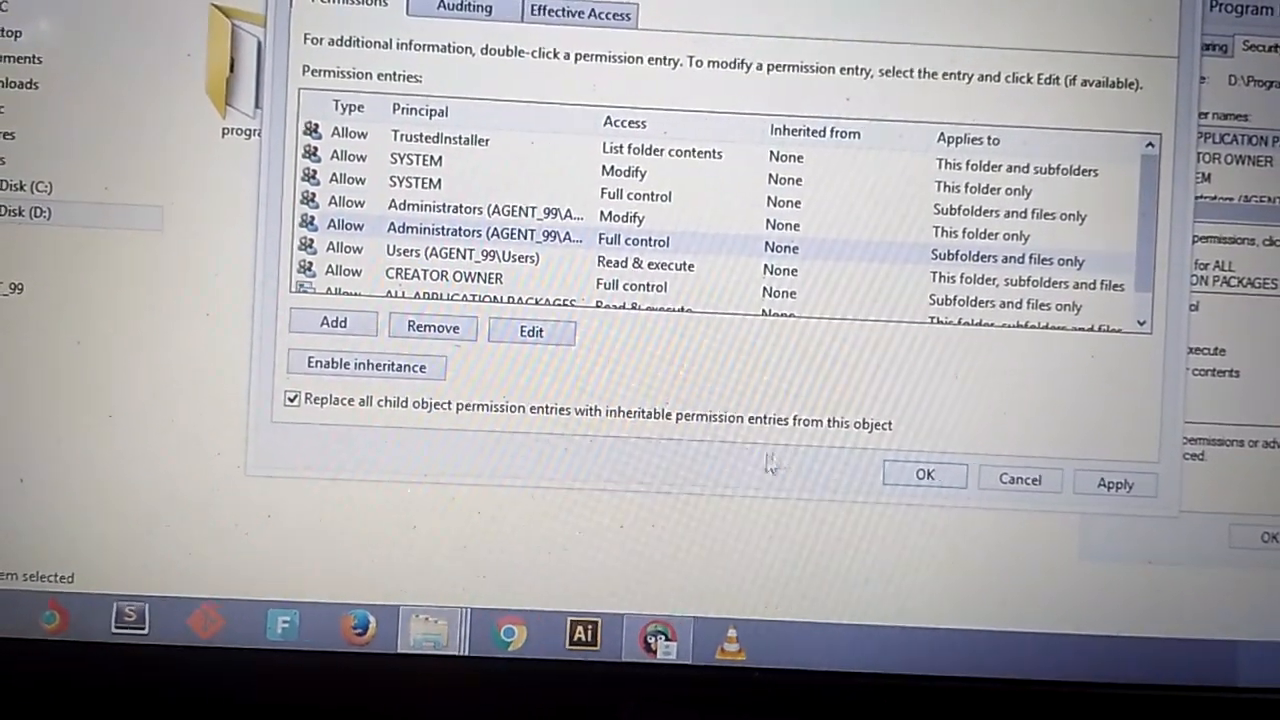
{"action": "left_click", "coordinate": [1114, 484]}
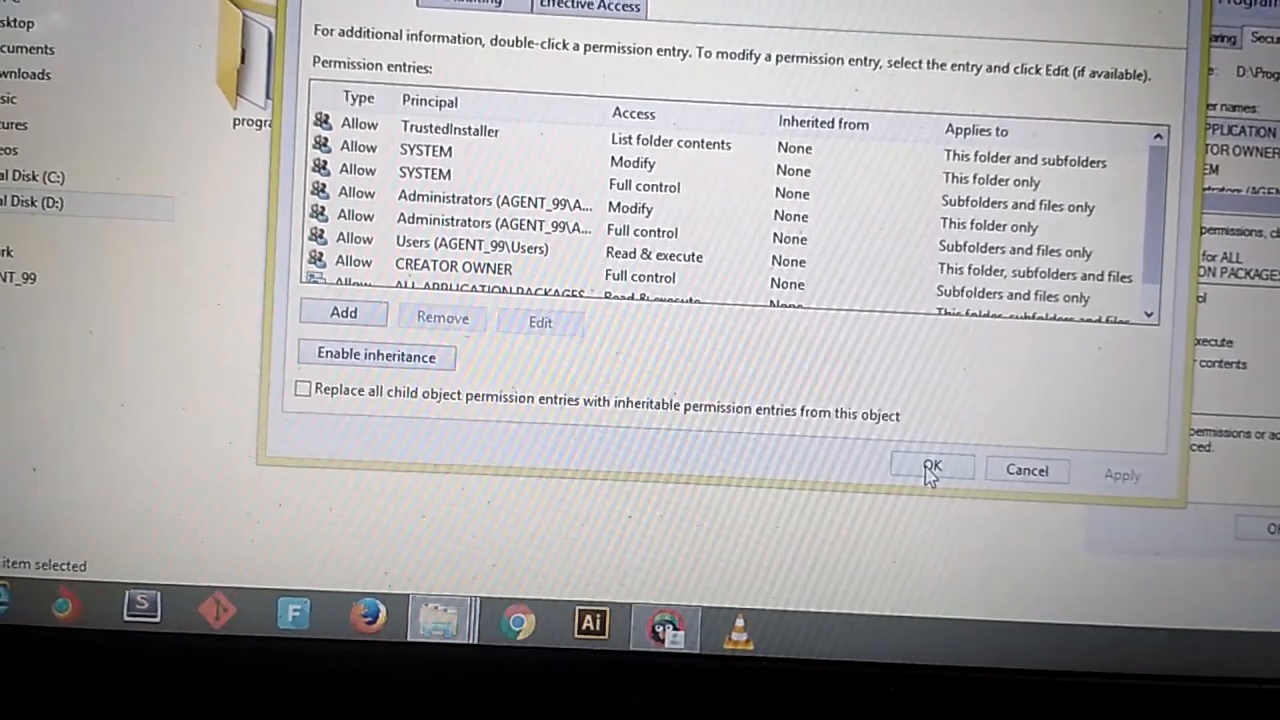
{"action": "left_click", "coordinate": [930, 468]}
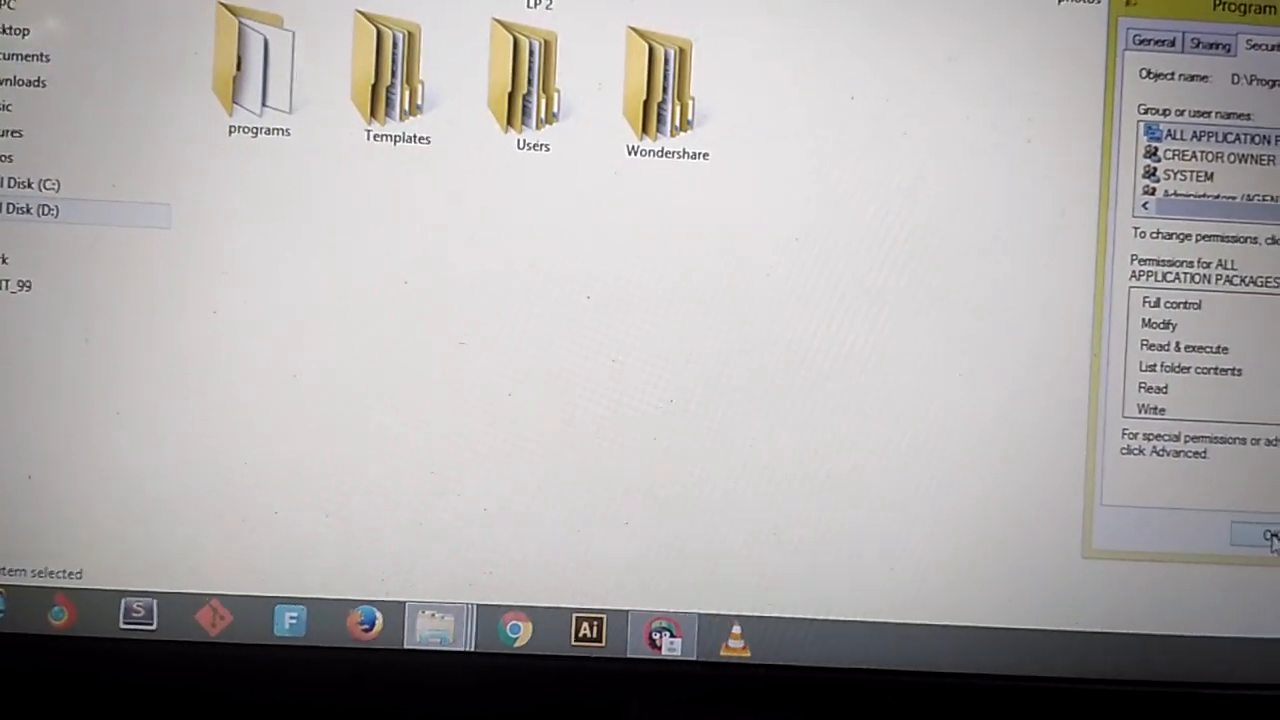